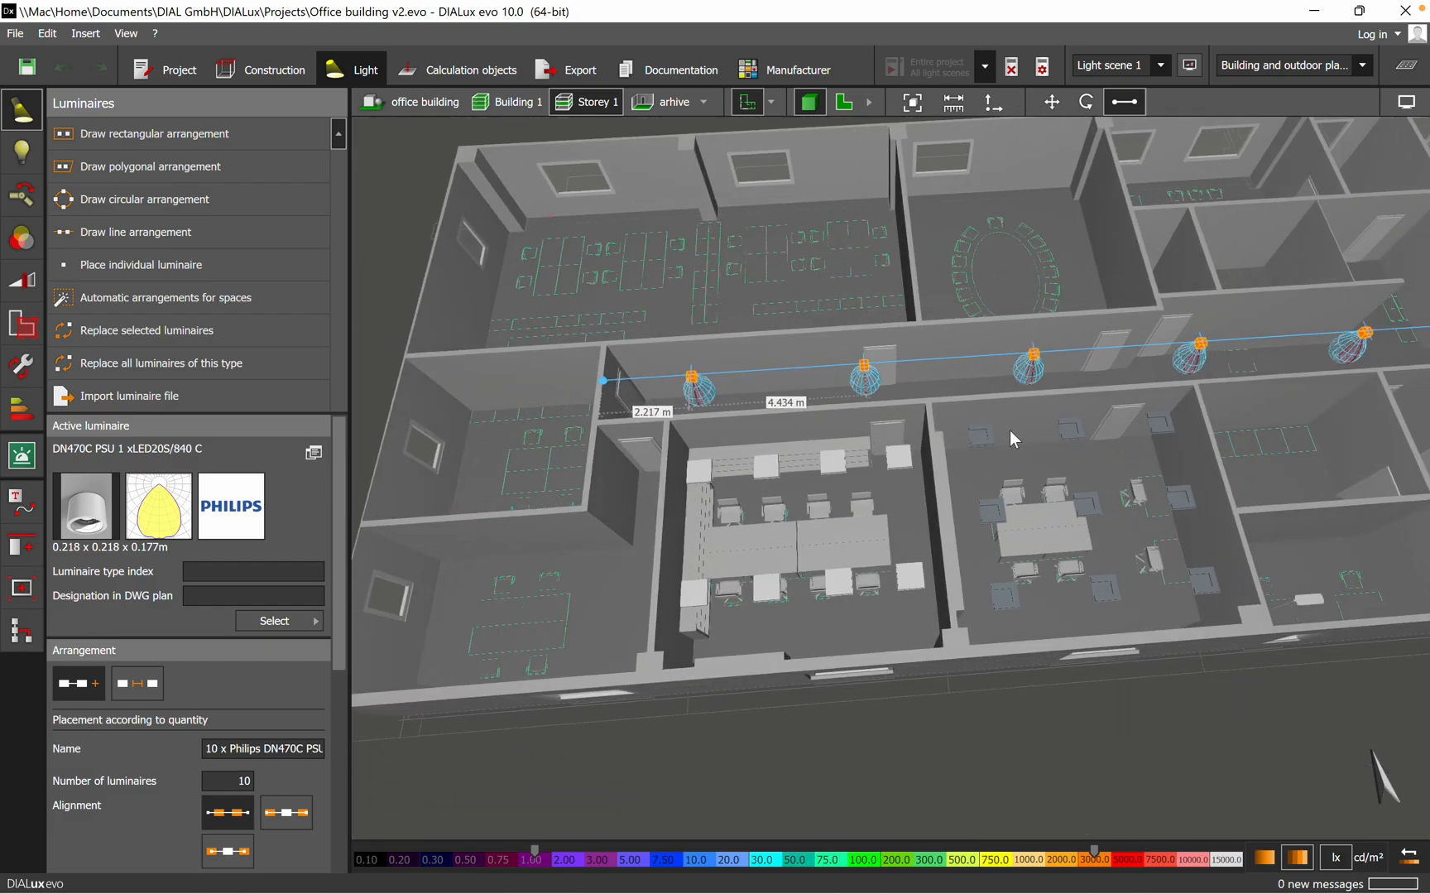
# - Set the plan export to put luminaires on one layer per arrangement
pyautogui.moveTo(1015, 439); pyautogui.dragTo(780, 447)
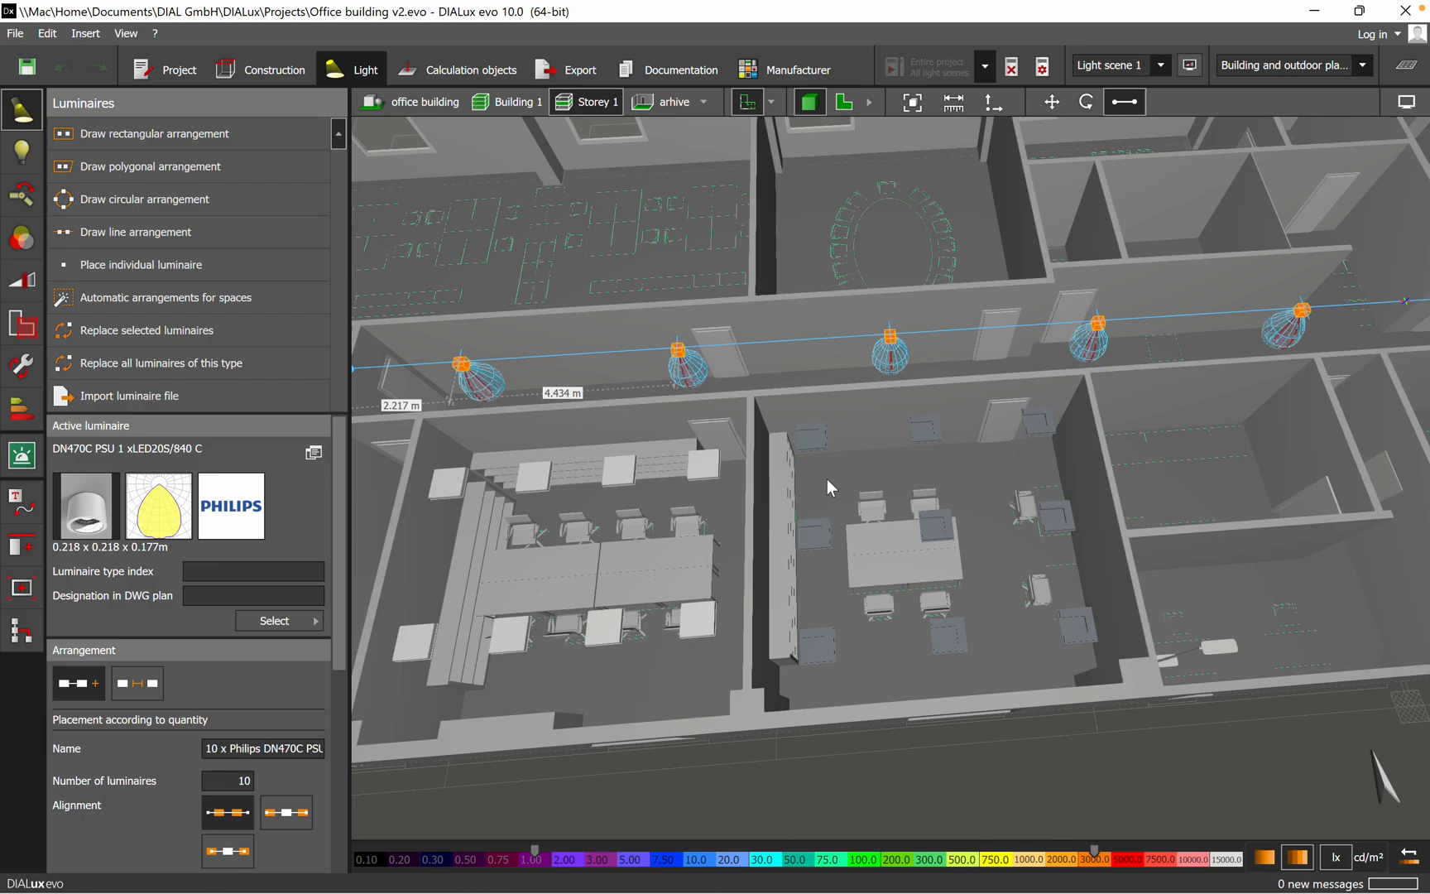
pyautogui.moveTo(810, 481)
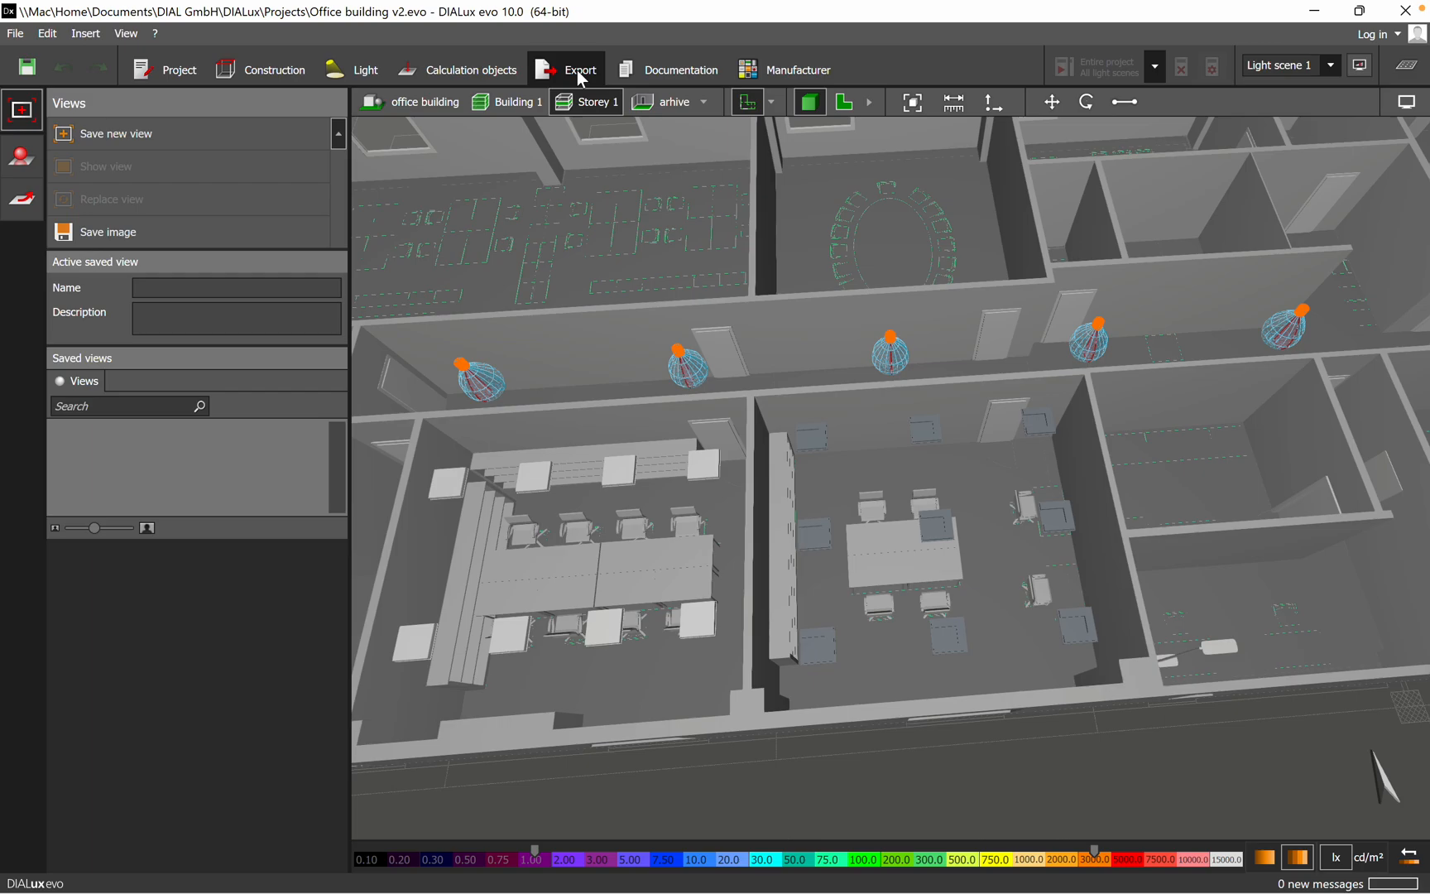
pyautogui.moveTo(22, 155)
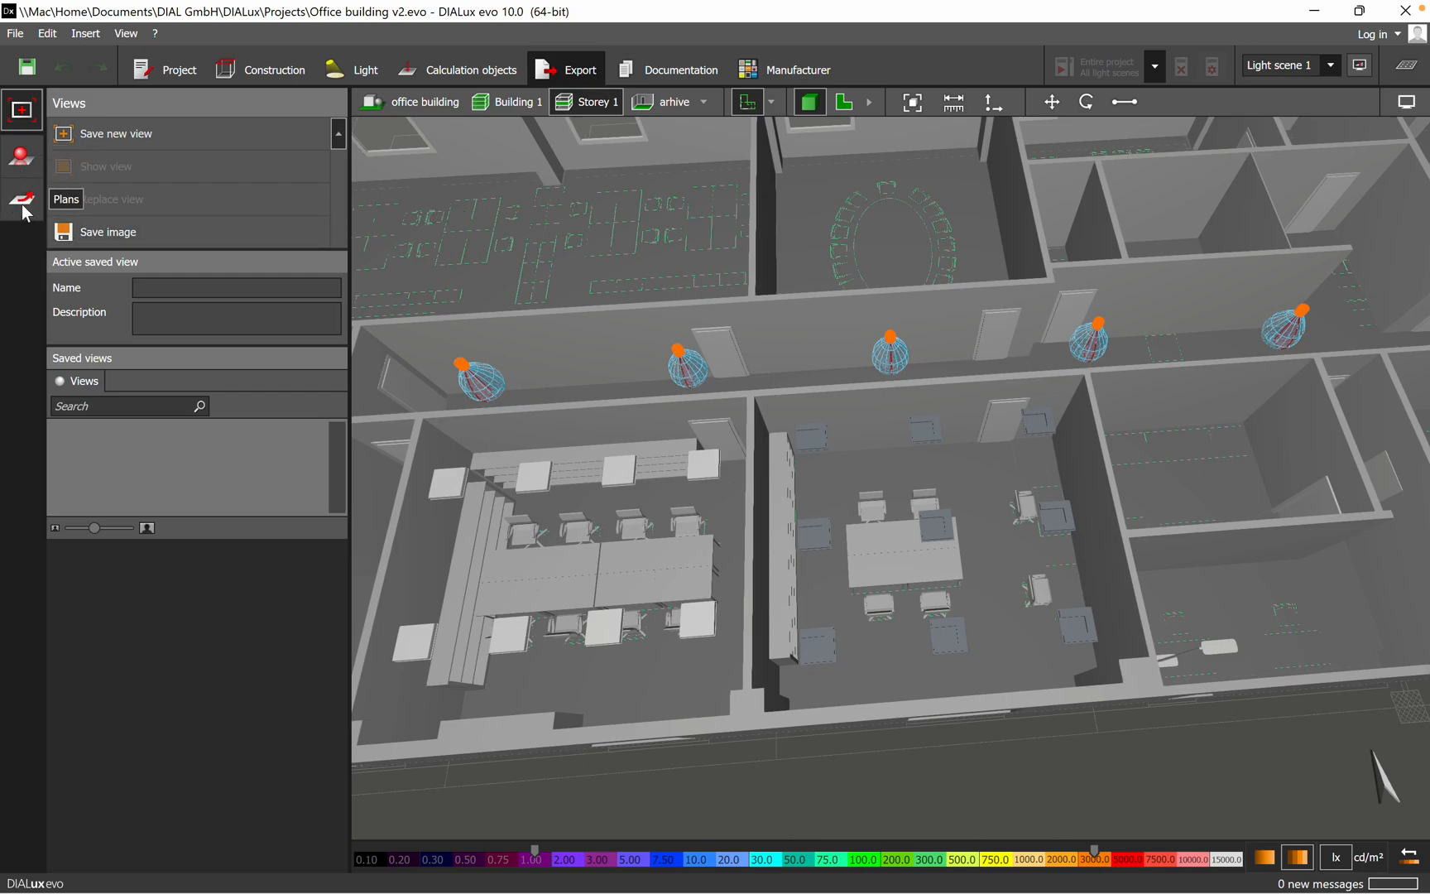
pyautogui.click(21, 199)
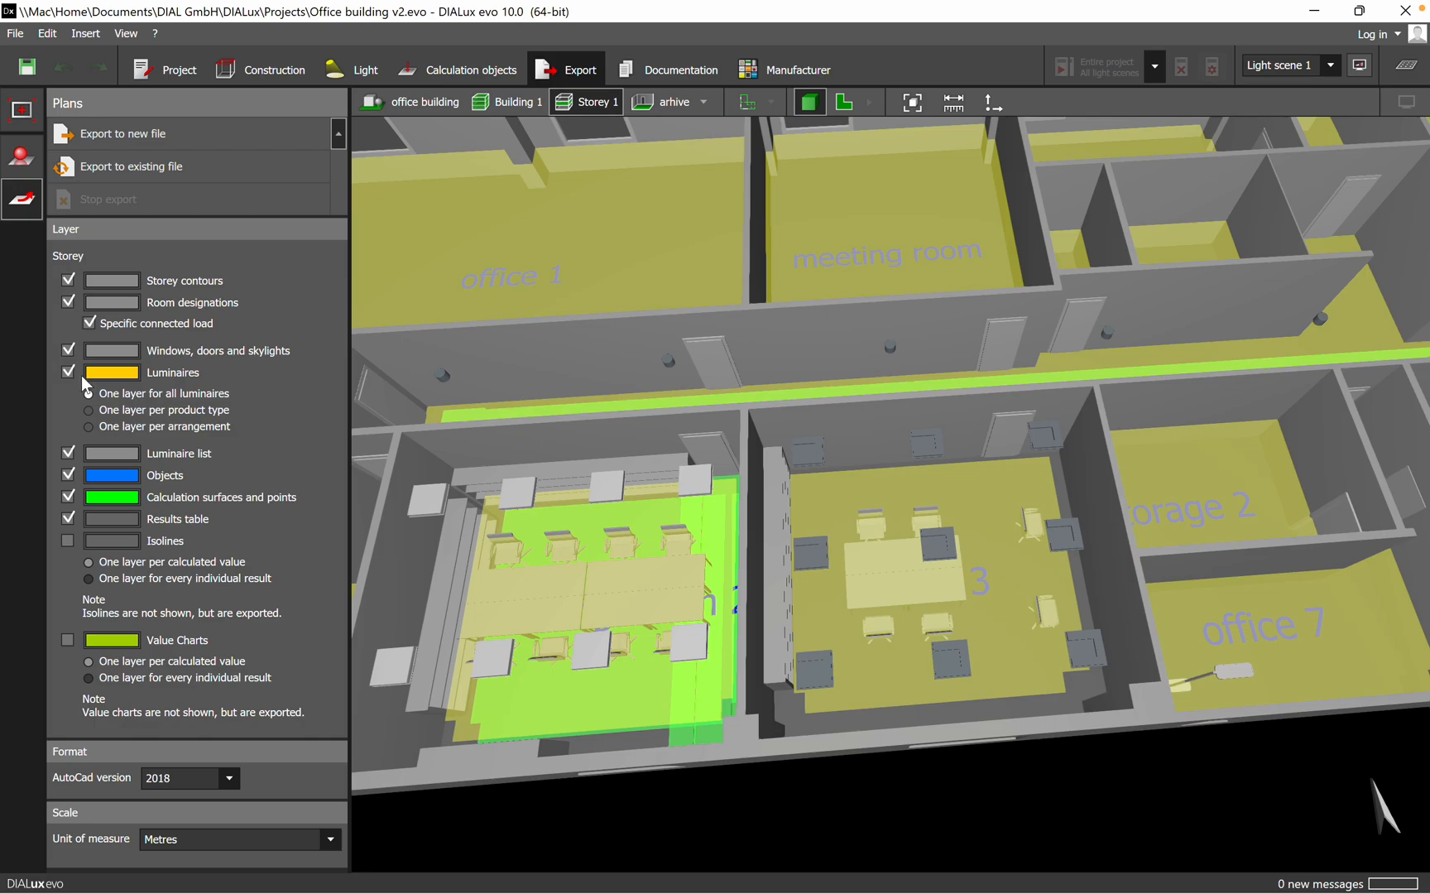
pyautogui.click(87, 393)
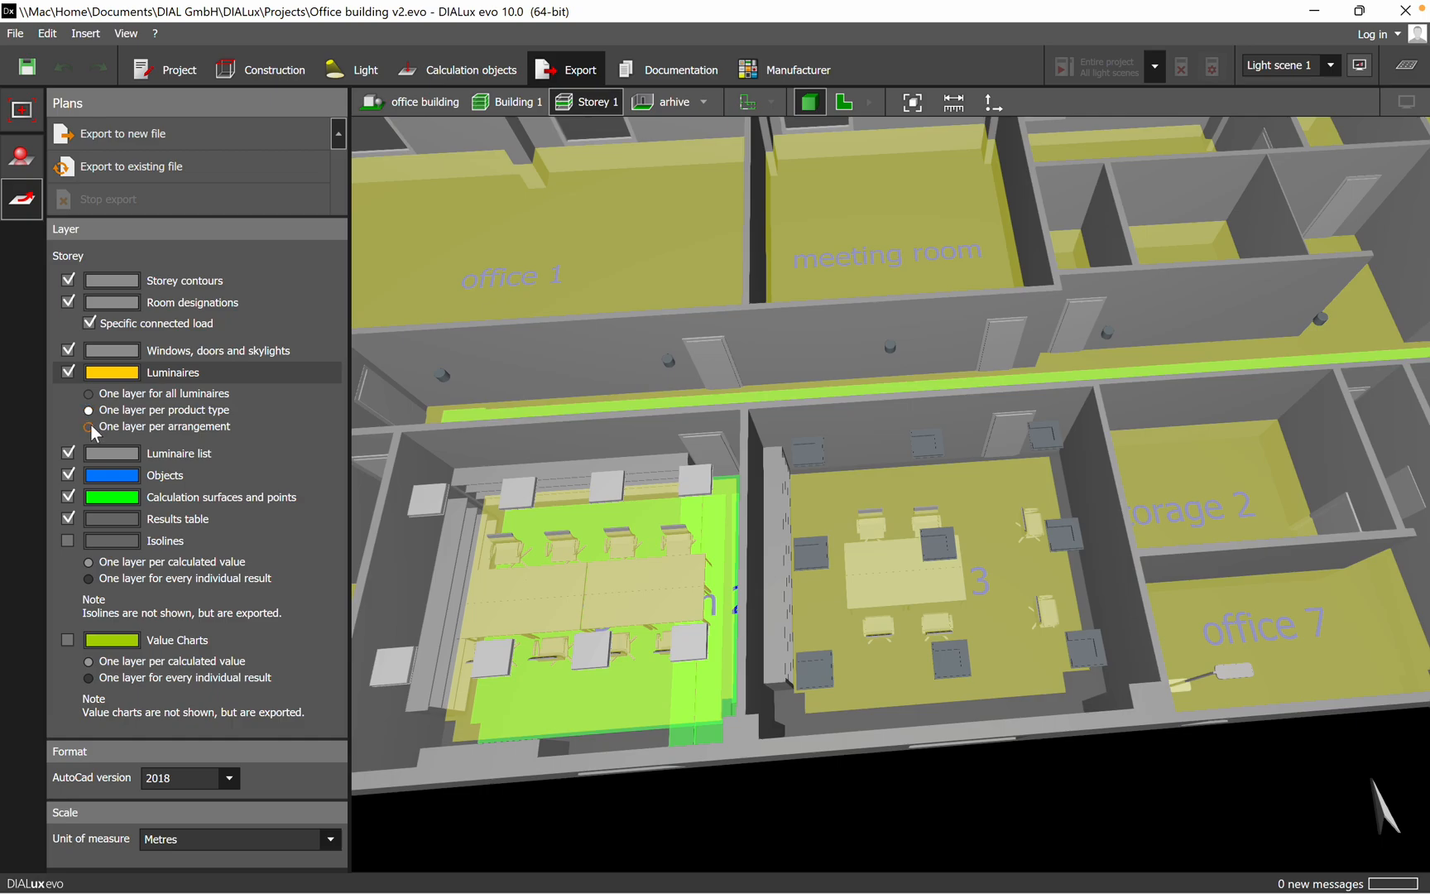
pyautogui.click(88, 426)
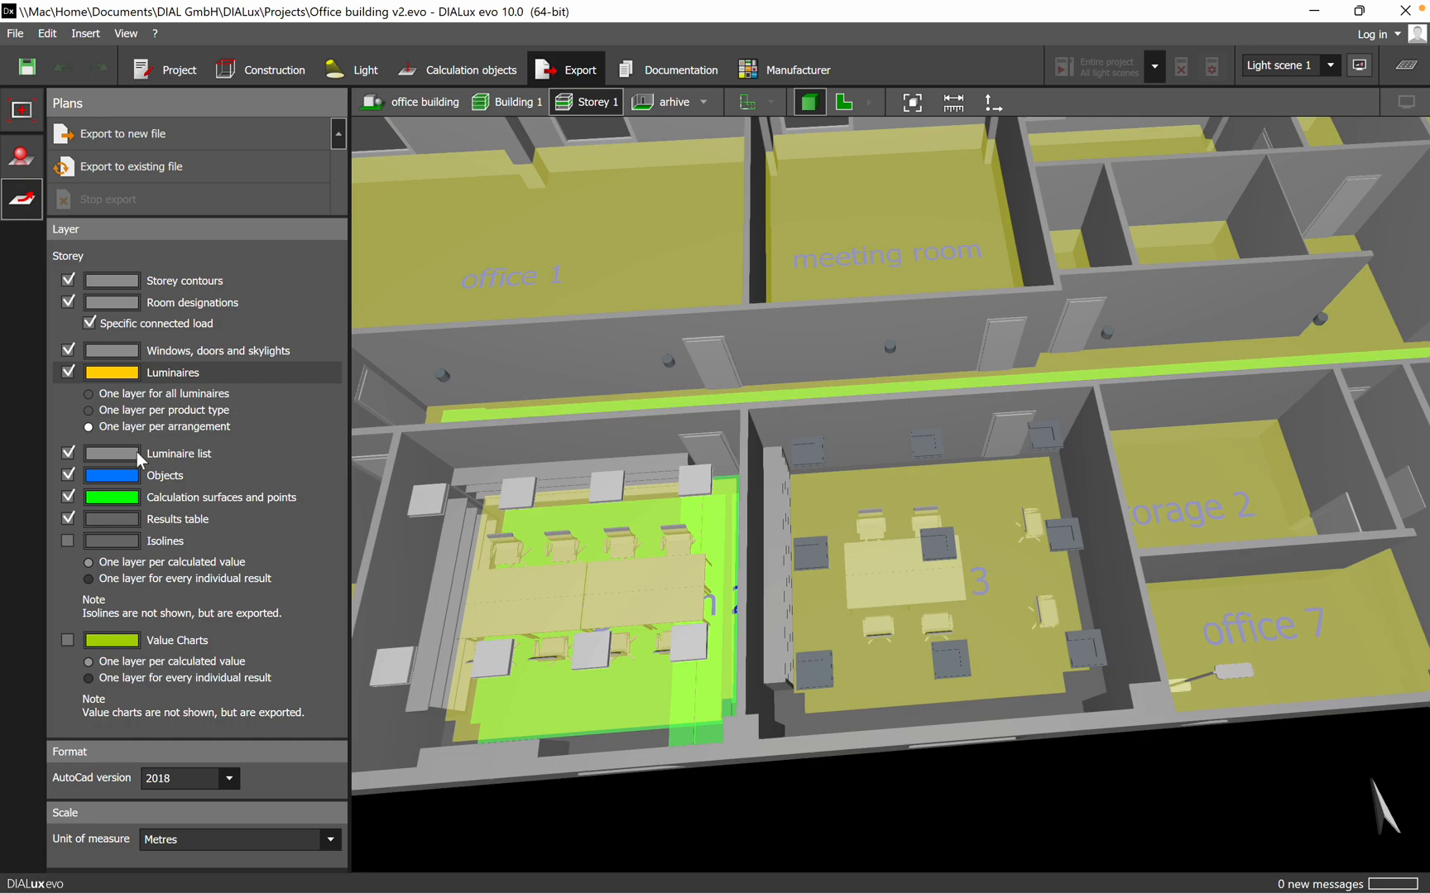
pyautogui.moveTo(189, 467)
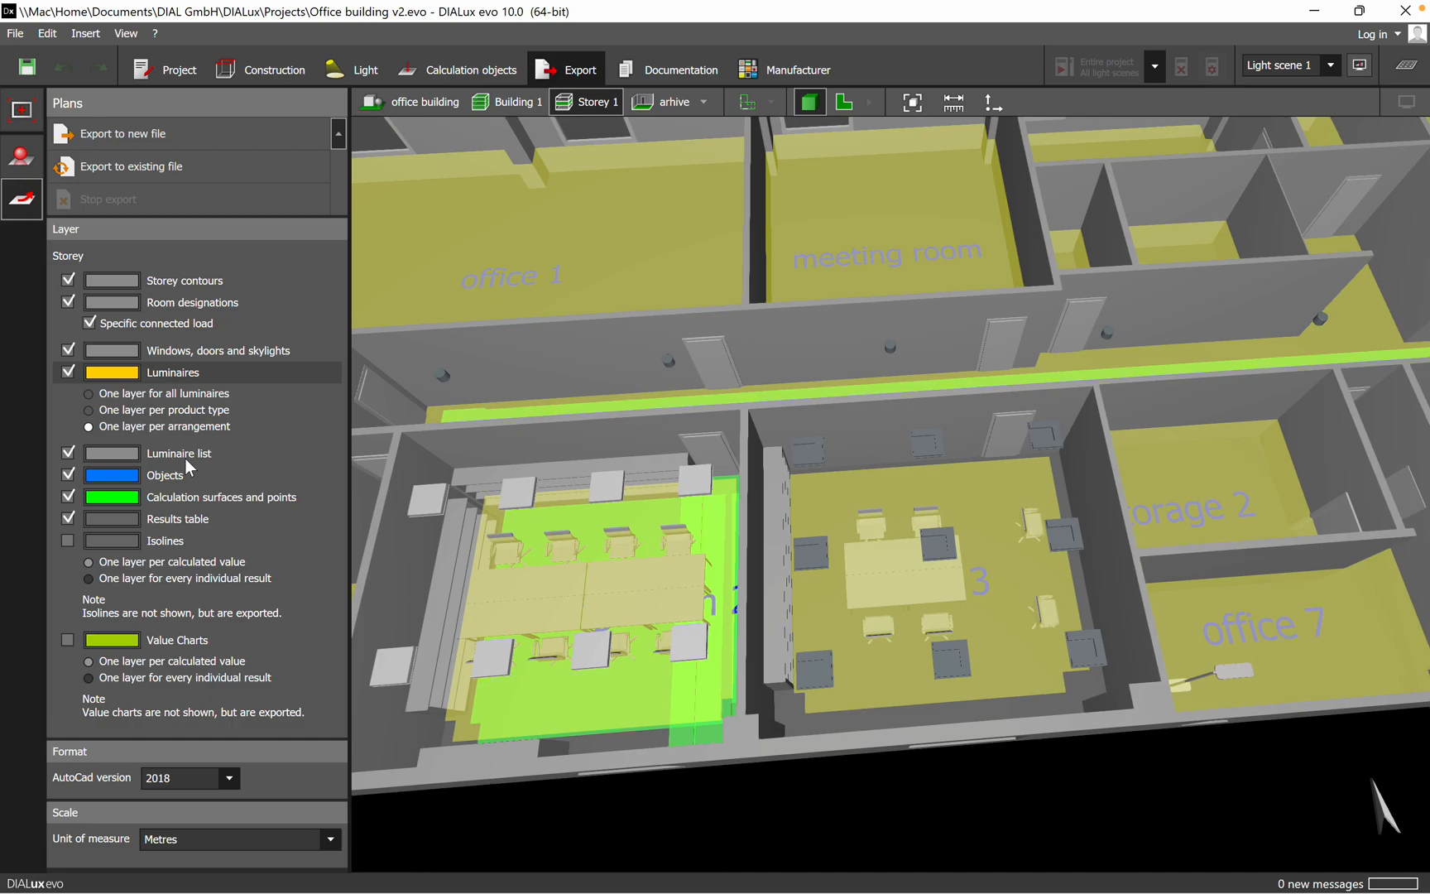
pyautogui.moveTo(136, 698)
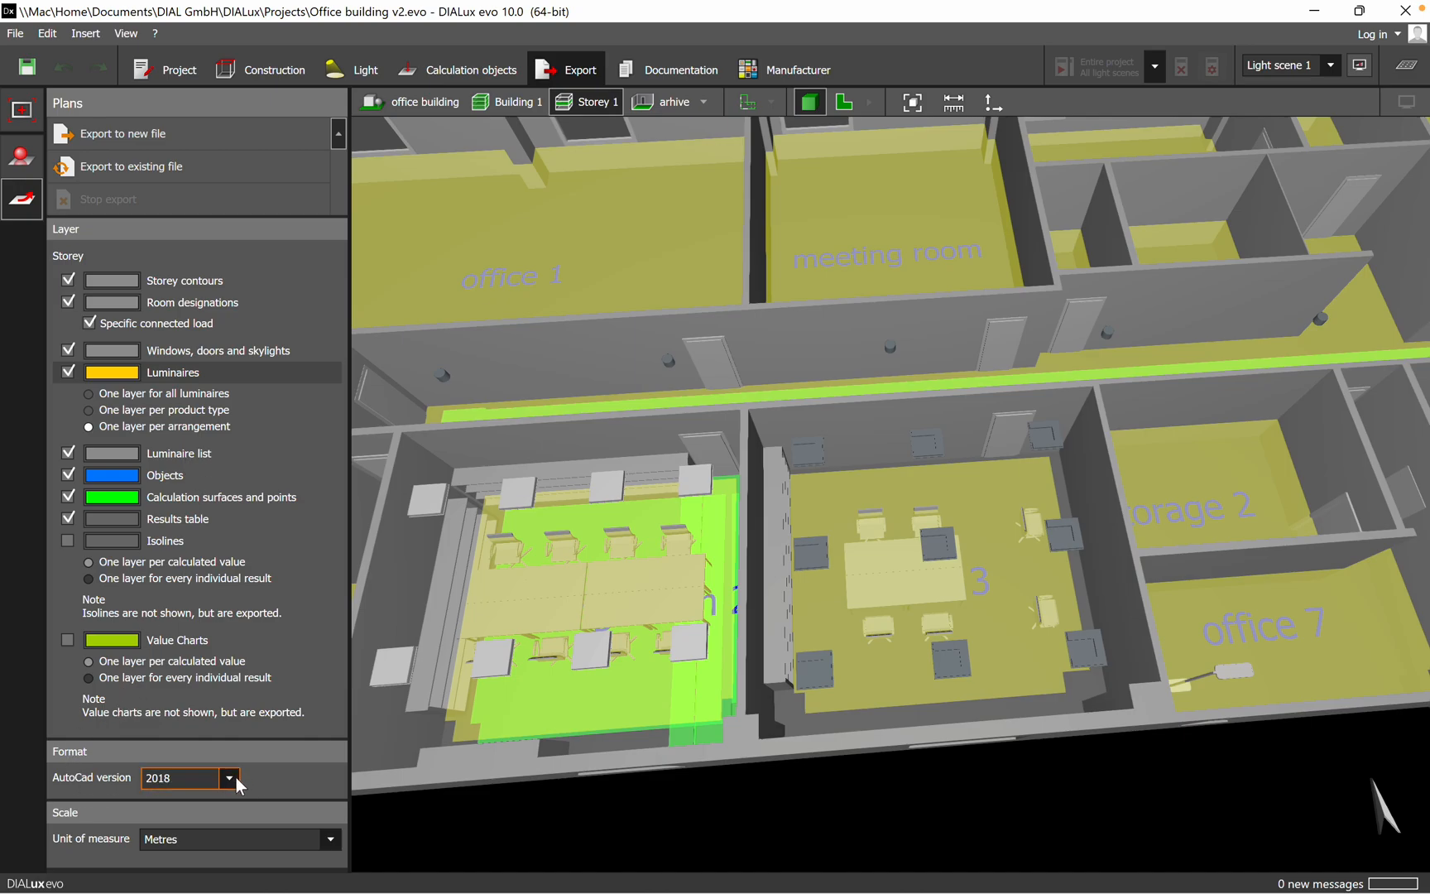
# - Keep AutoCAD version 2018 and Metres as the unit of measure
pyautogui.click(229, 777)
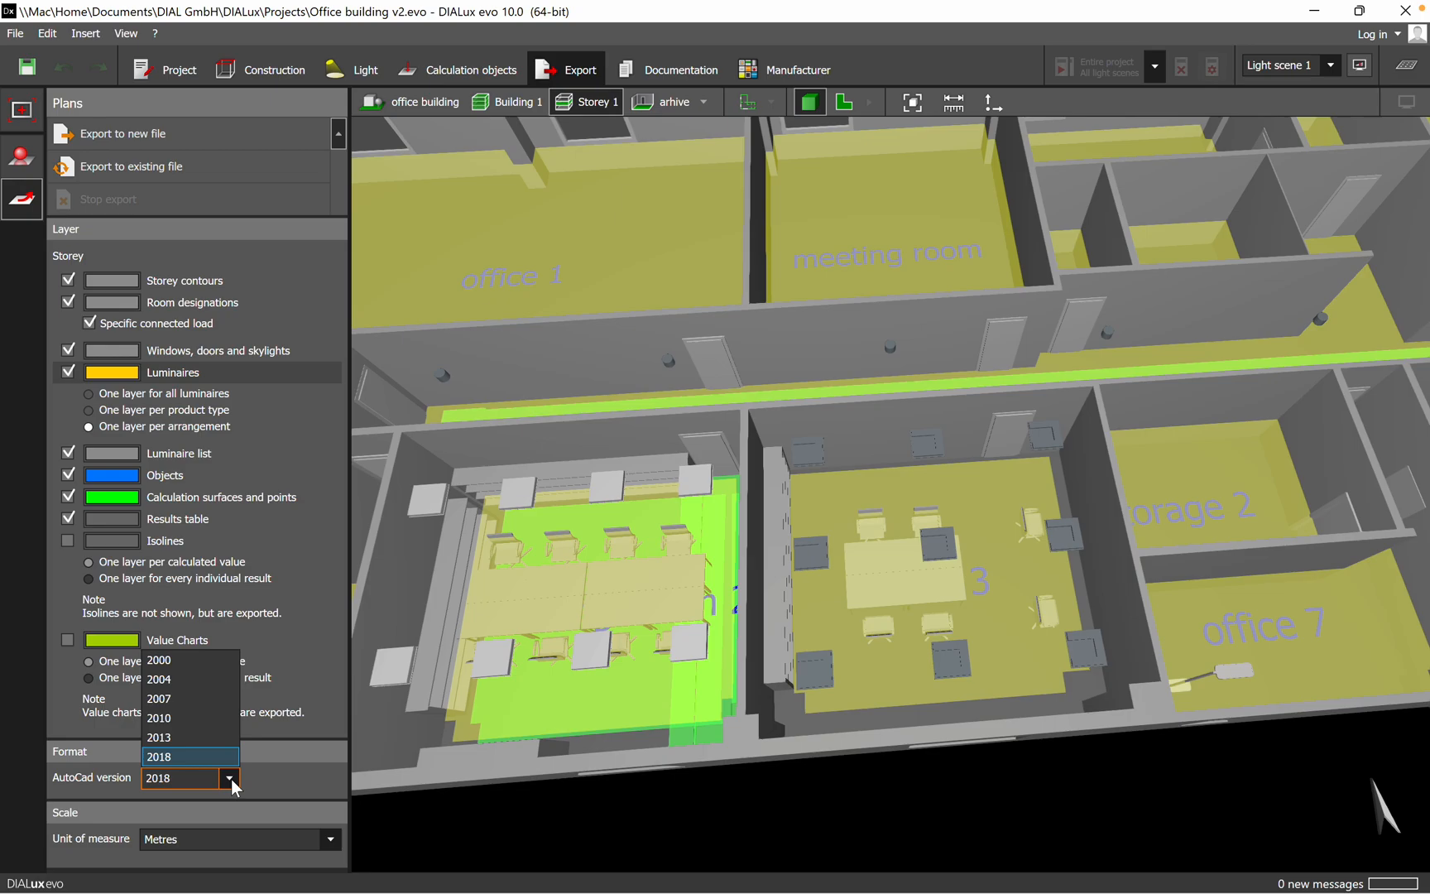
pyautogui.moveTo(190, 756)
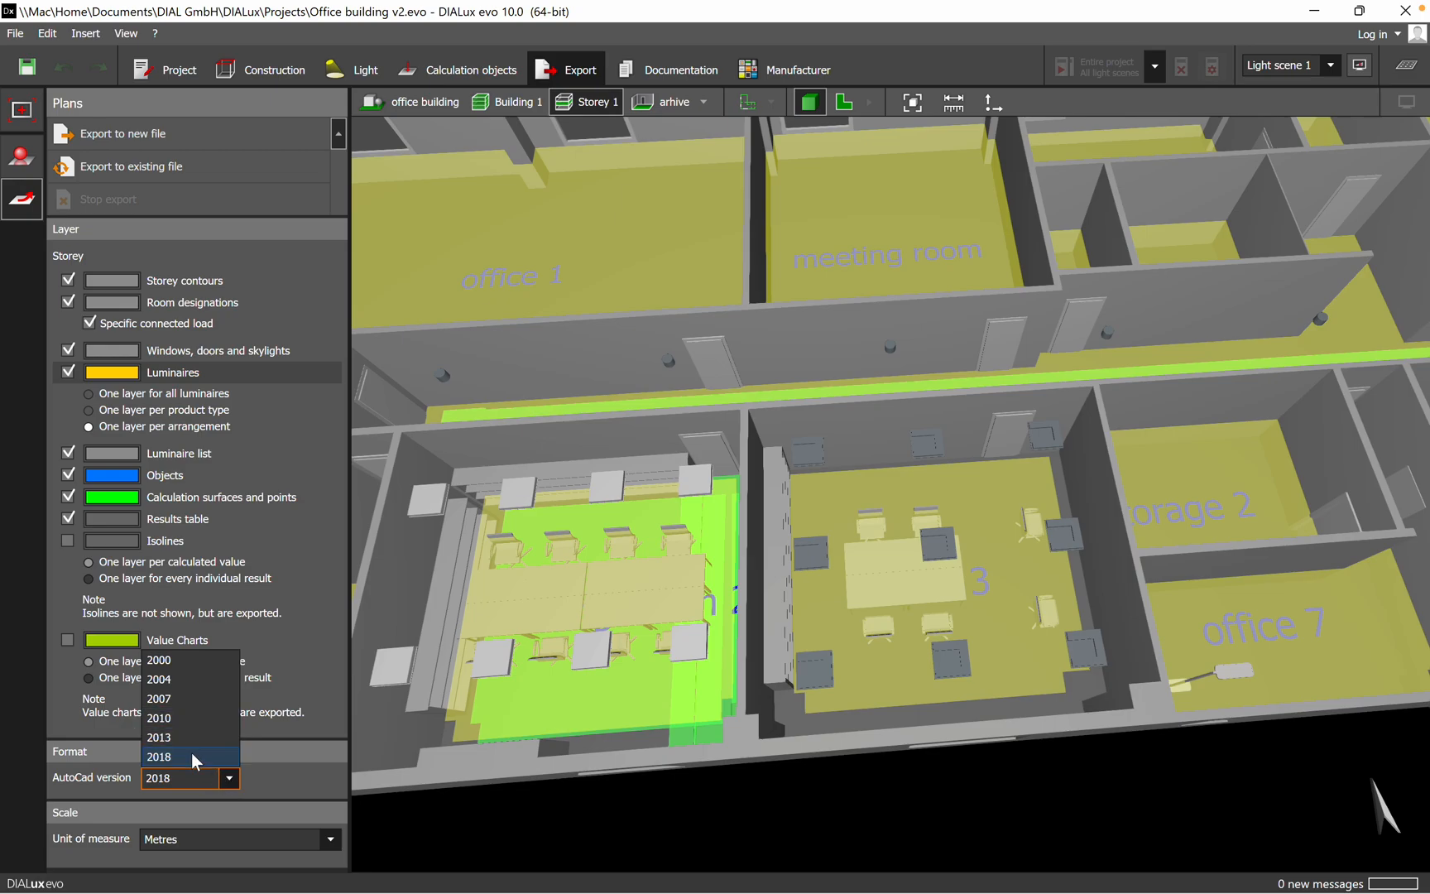
pyautogui.moveTo(169, 659)
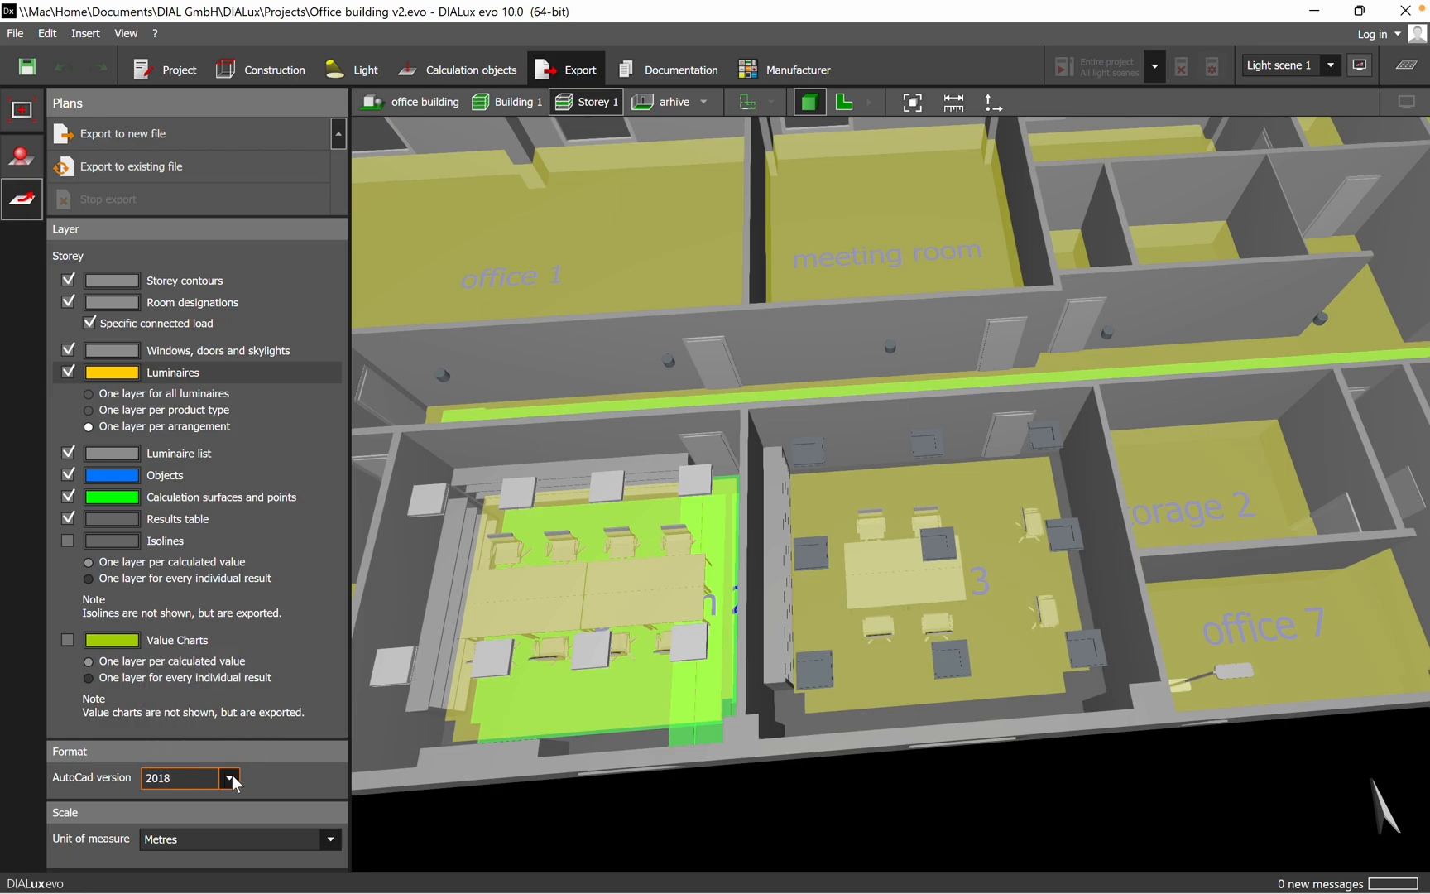
pyautogui.click(331, 838)
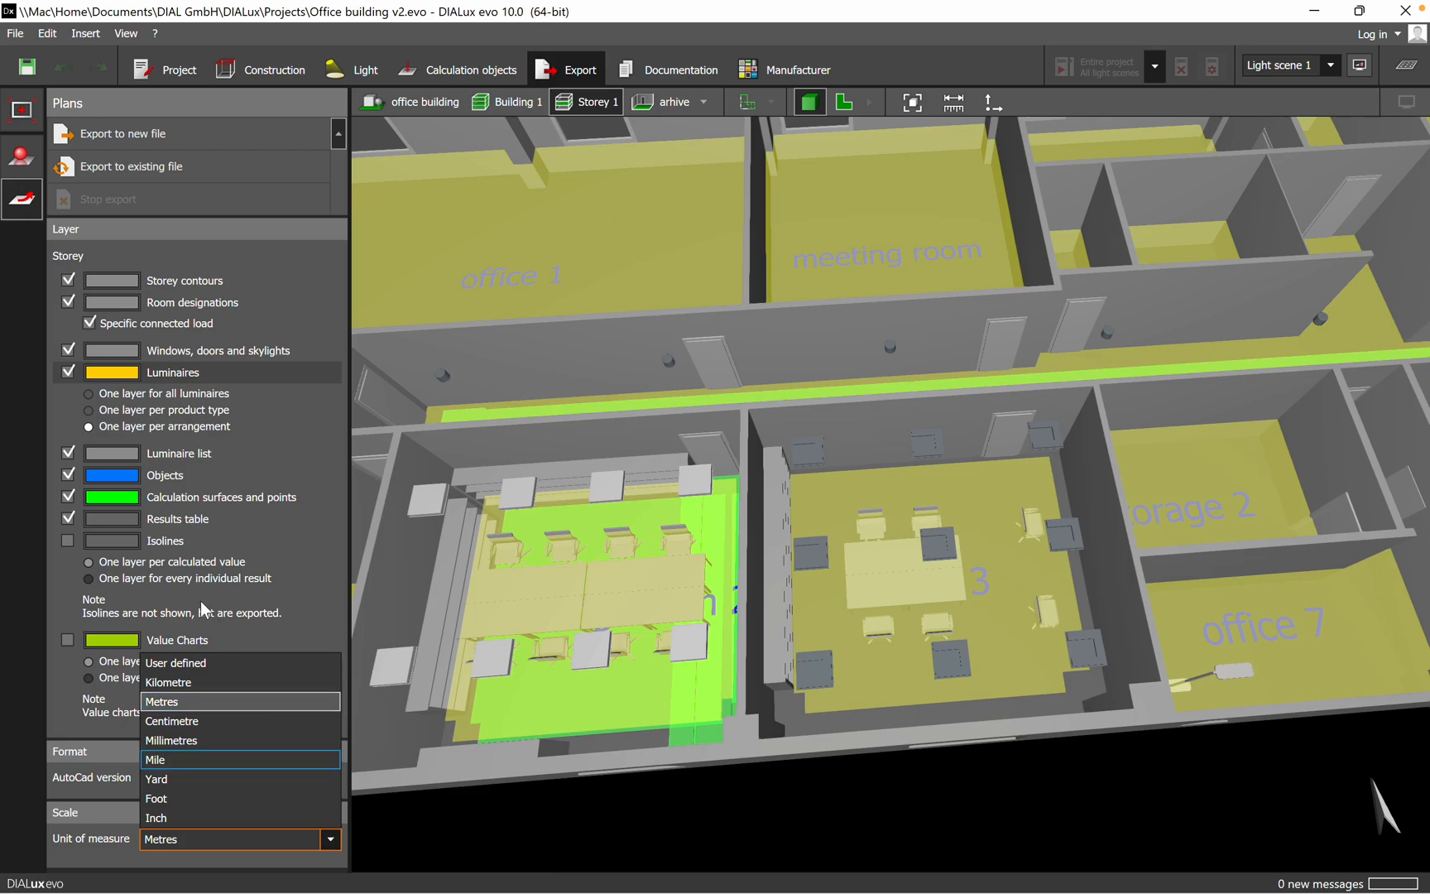
pyautogui.moveTo(260, 542)
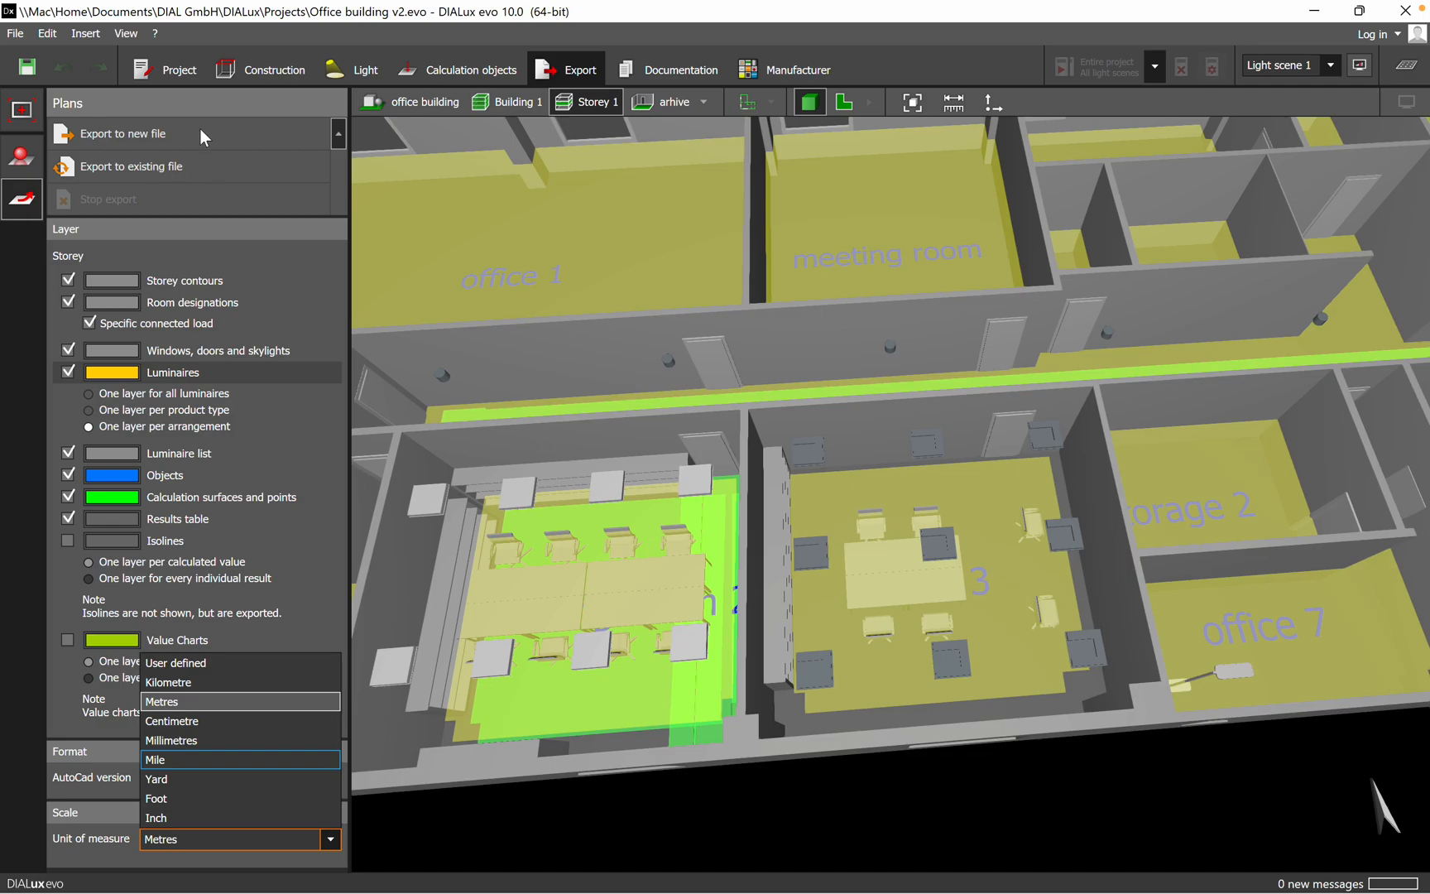
# - Export the plan to a new DWG file named 'Office building v2'
pyautogui.click(122, 133)
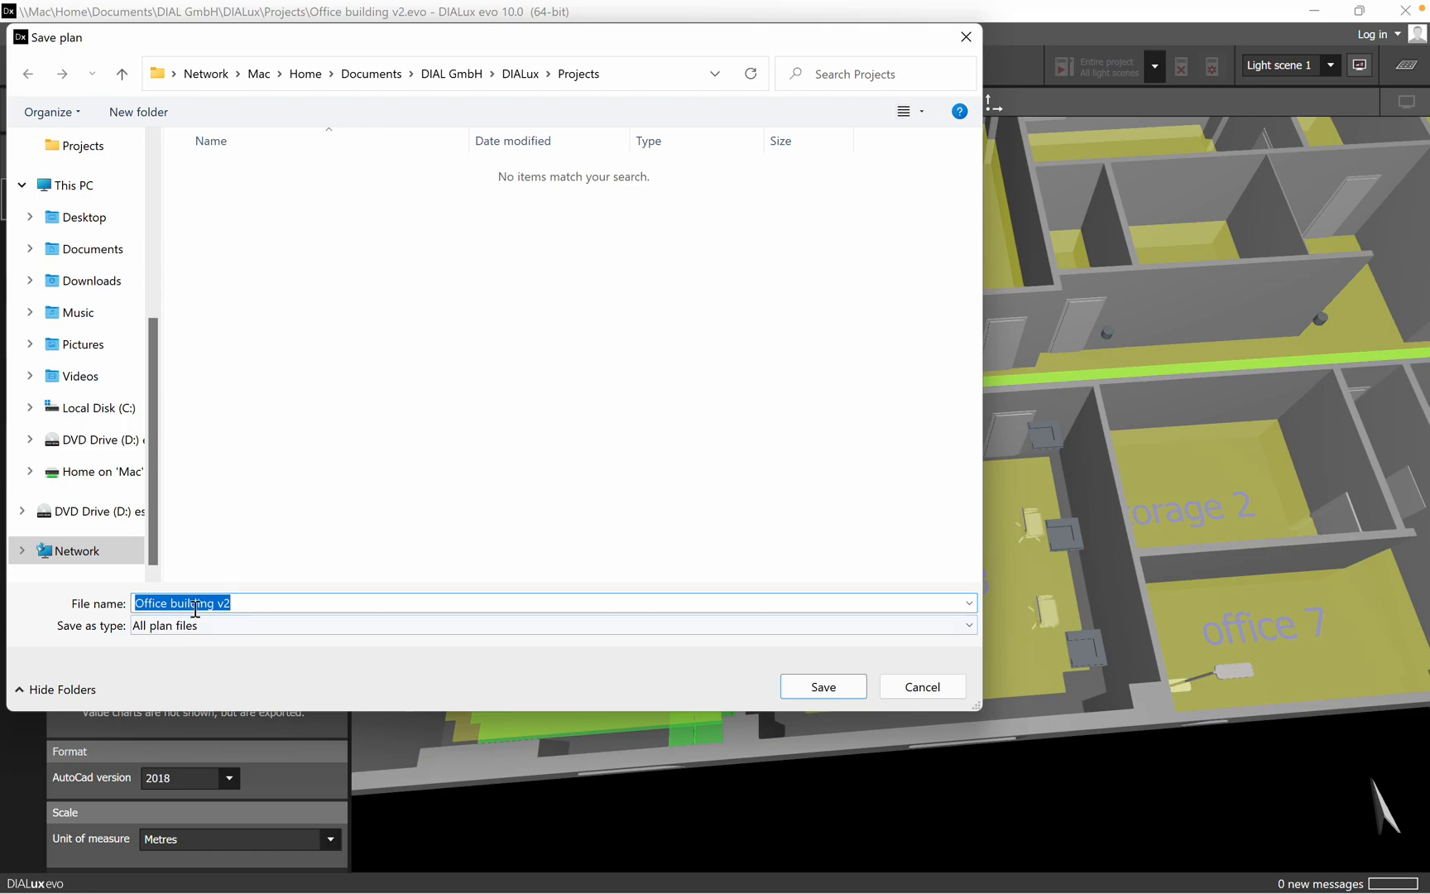
pyautogui.click(964, 625)
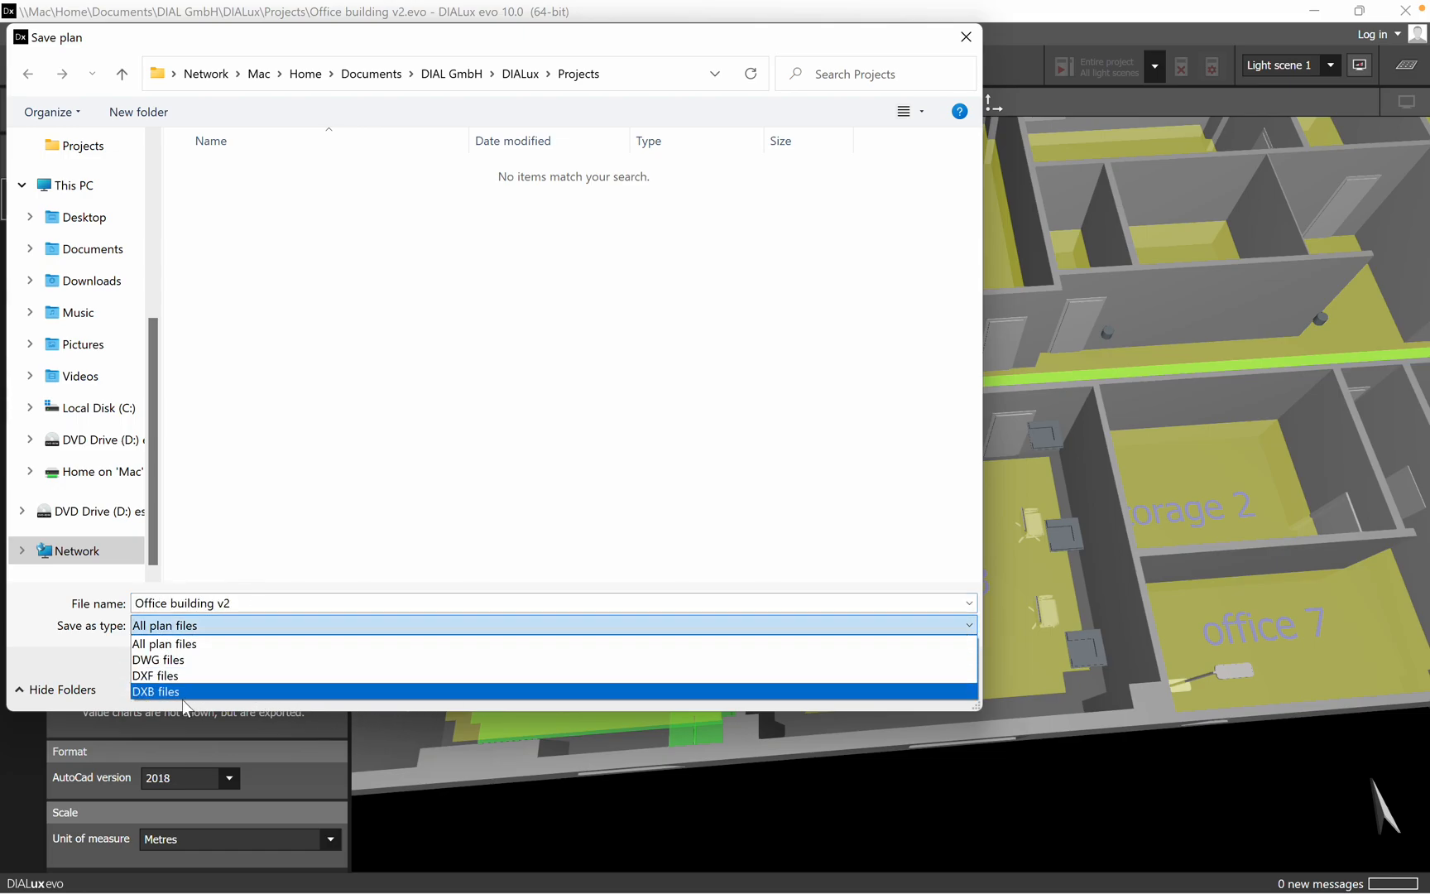
pyautogui.click(158, 659)
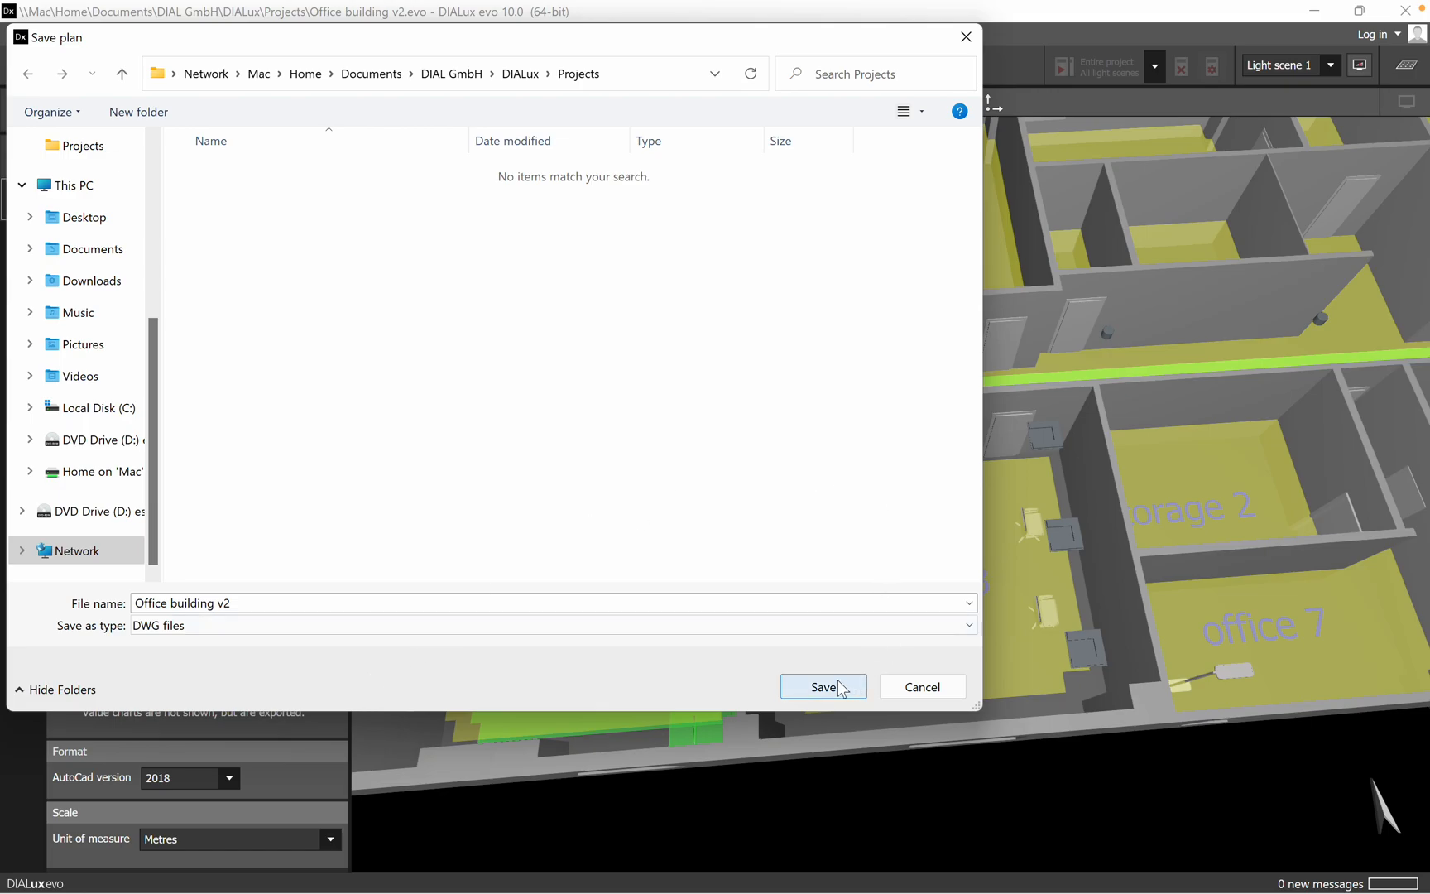
pyautogui.click(83, 216)
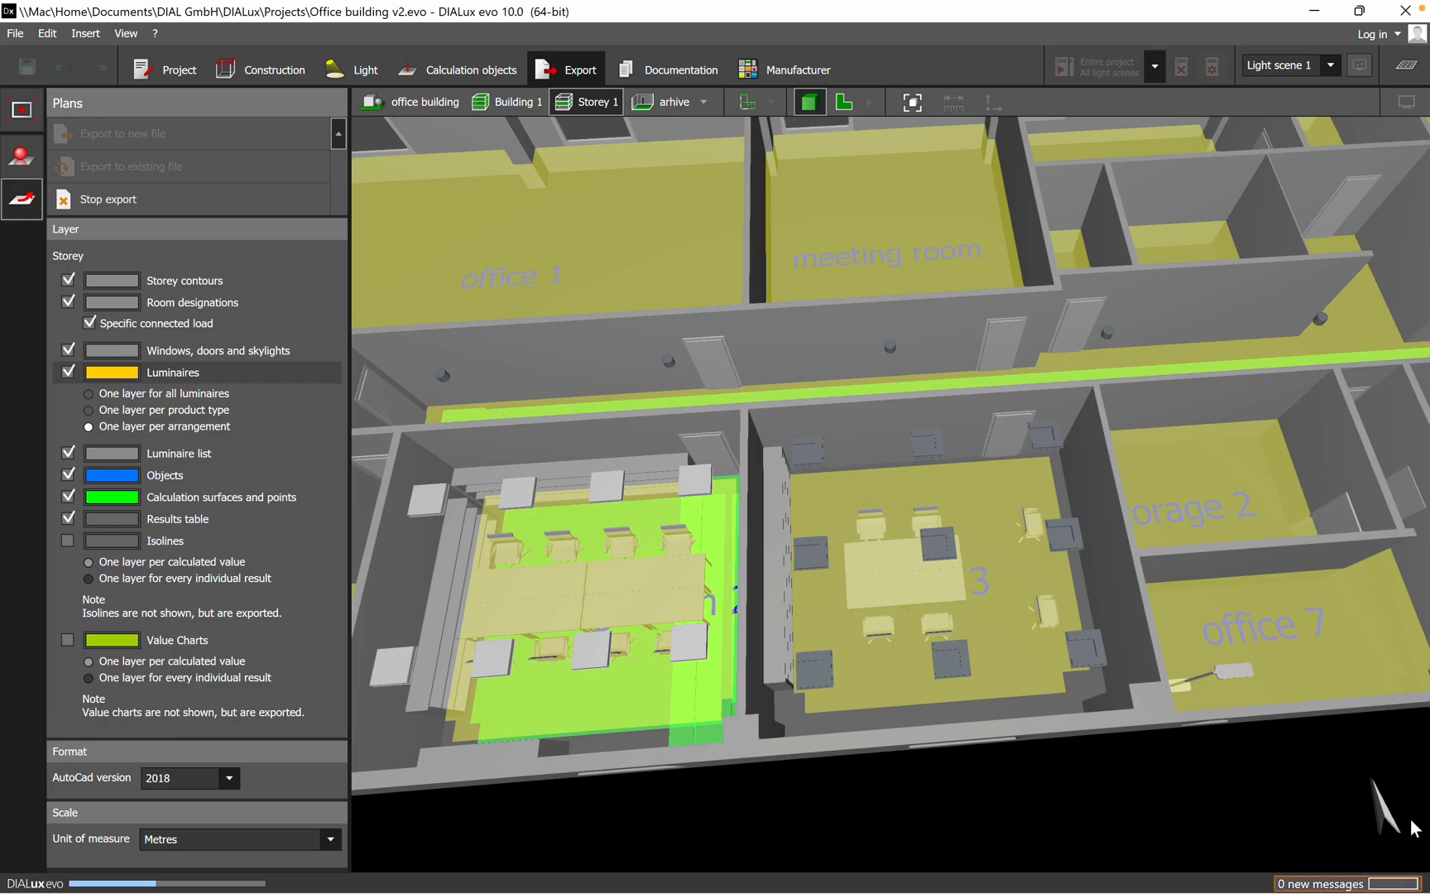
pyautogui.moveTo(1226, 809)
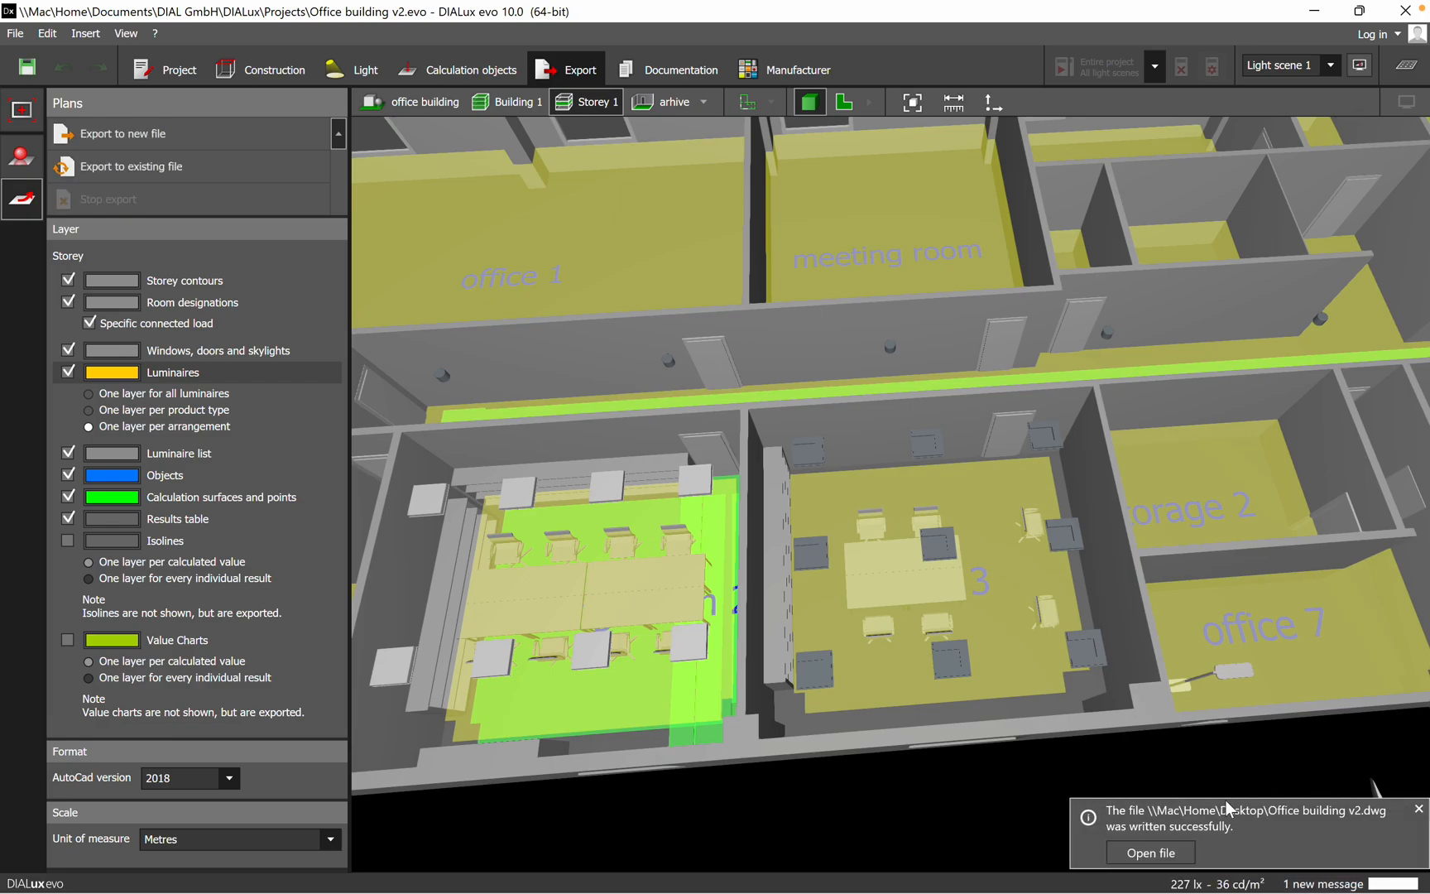
pyautogui.moveTo(1222, 814)
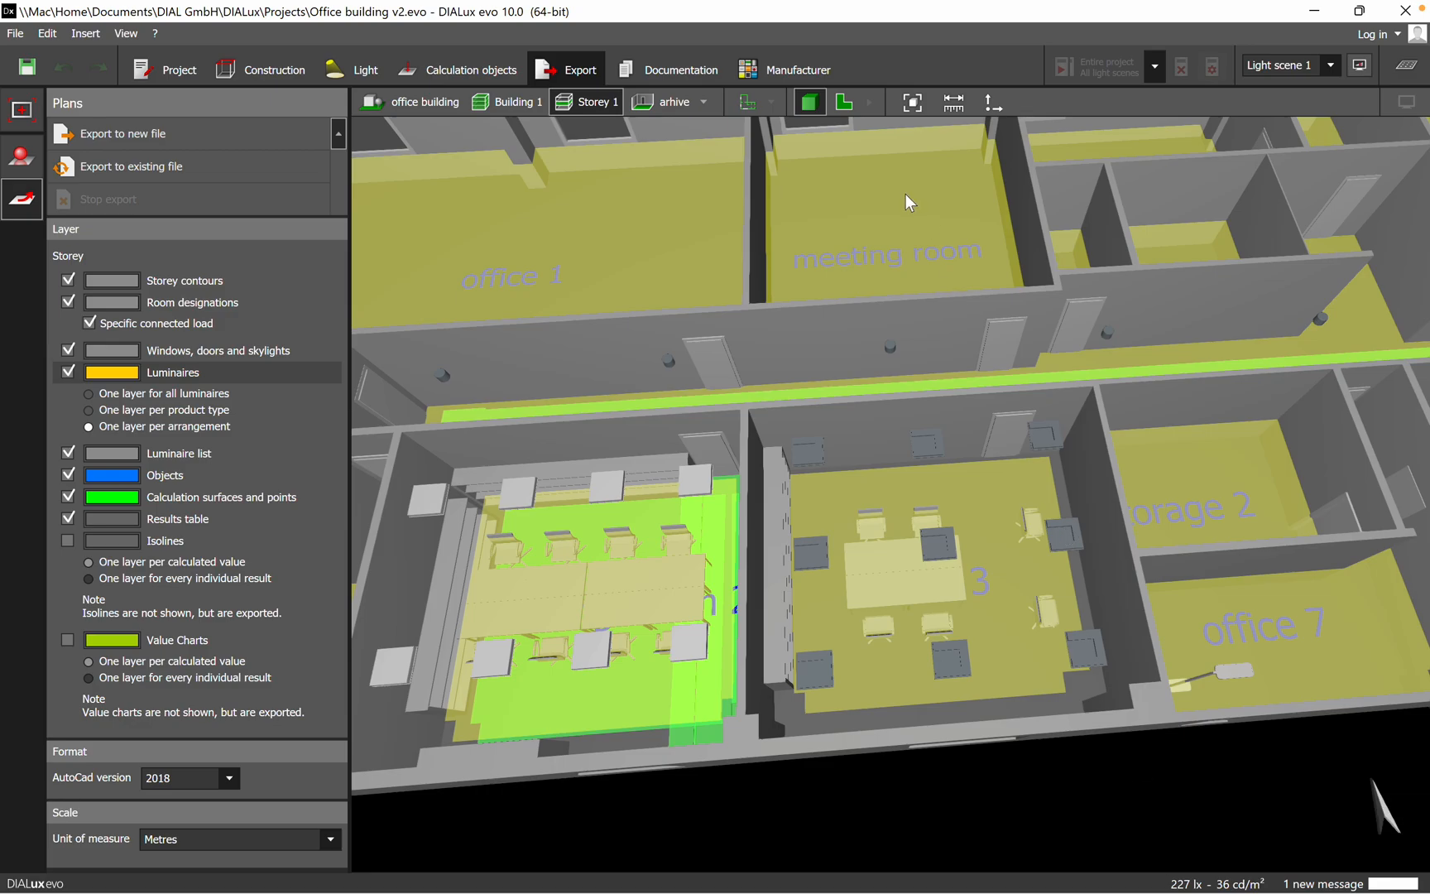
pyautogui.click(841, 101)
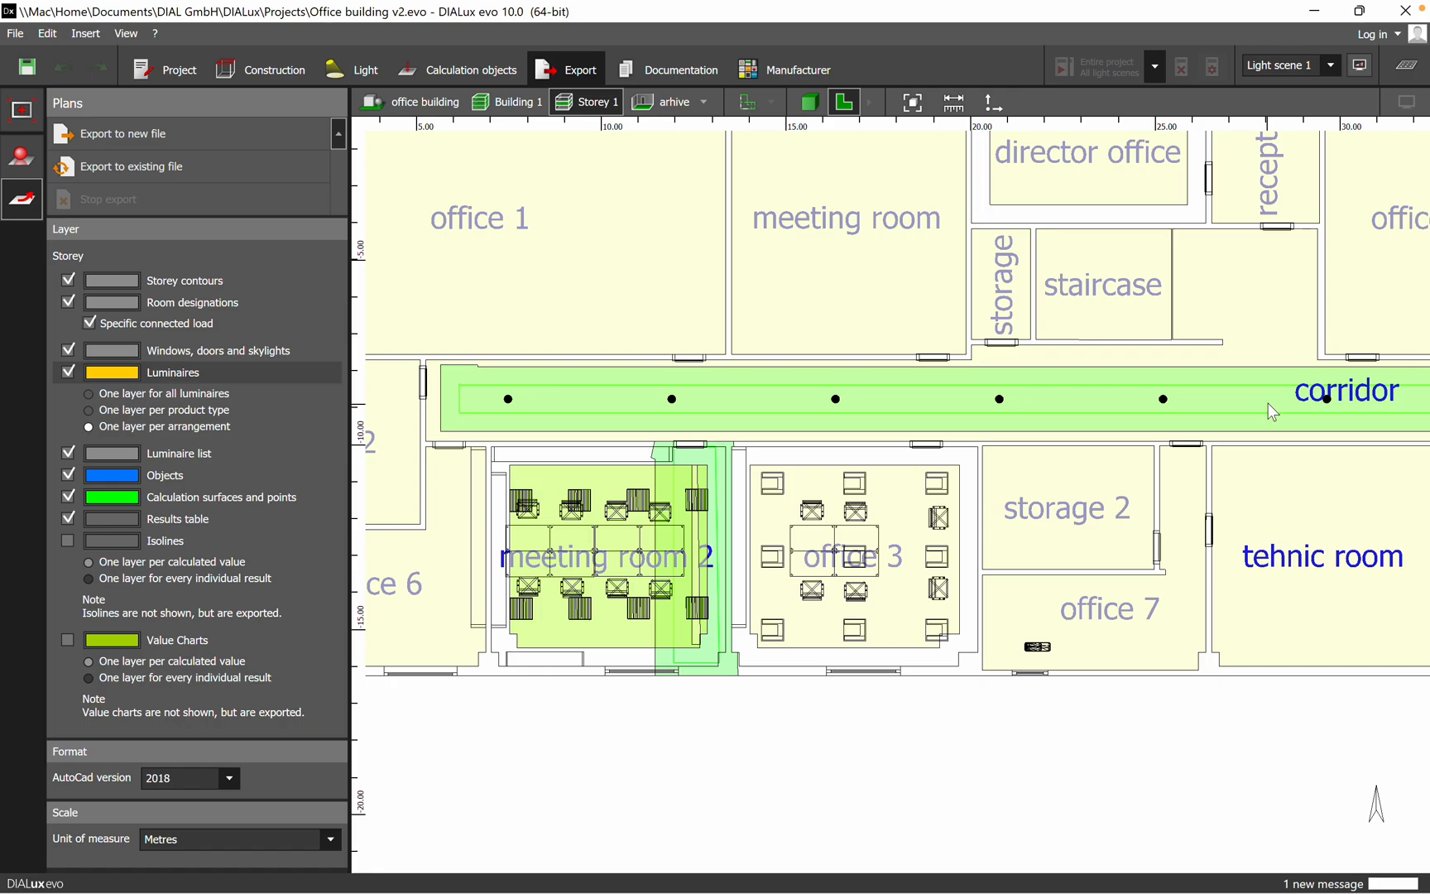
pyautogui.moveTo(1073, 158)
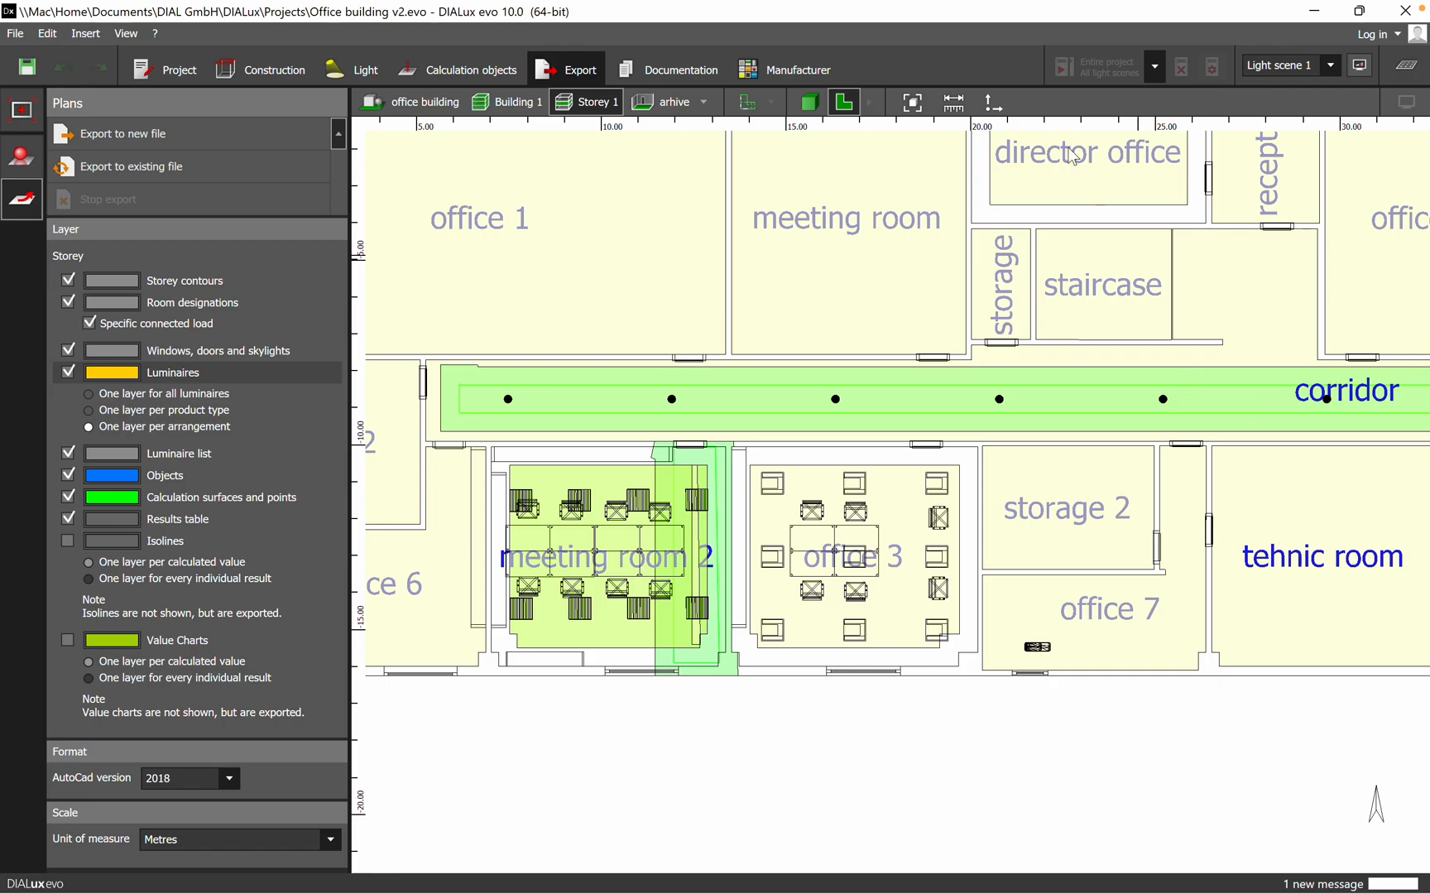
pyautogui.click(806, 101)
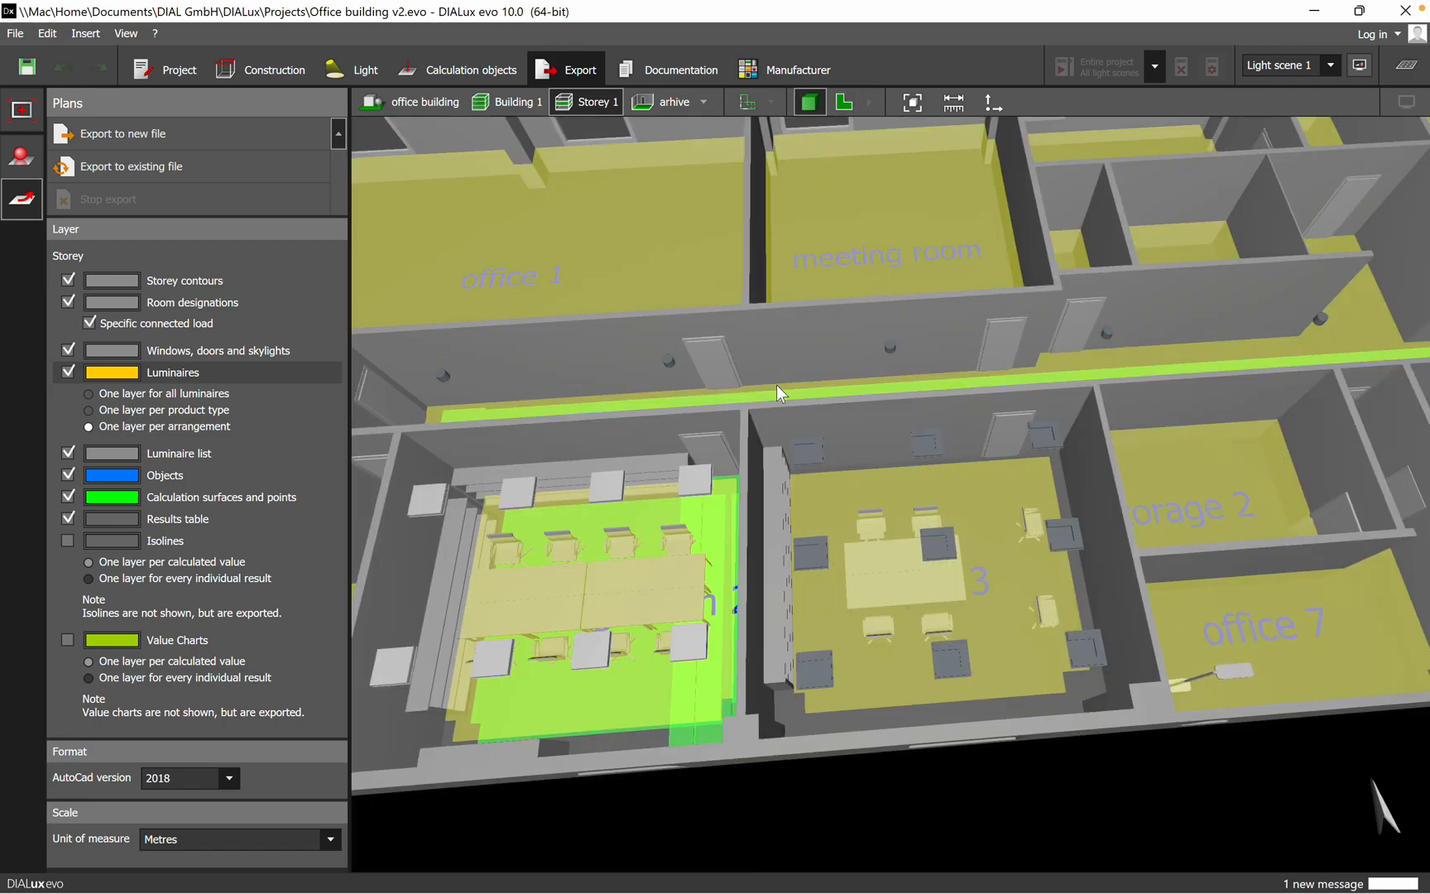